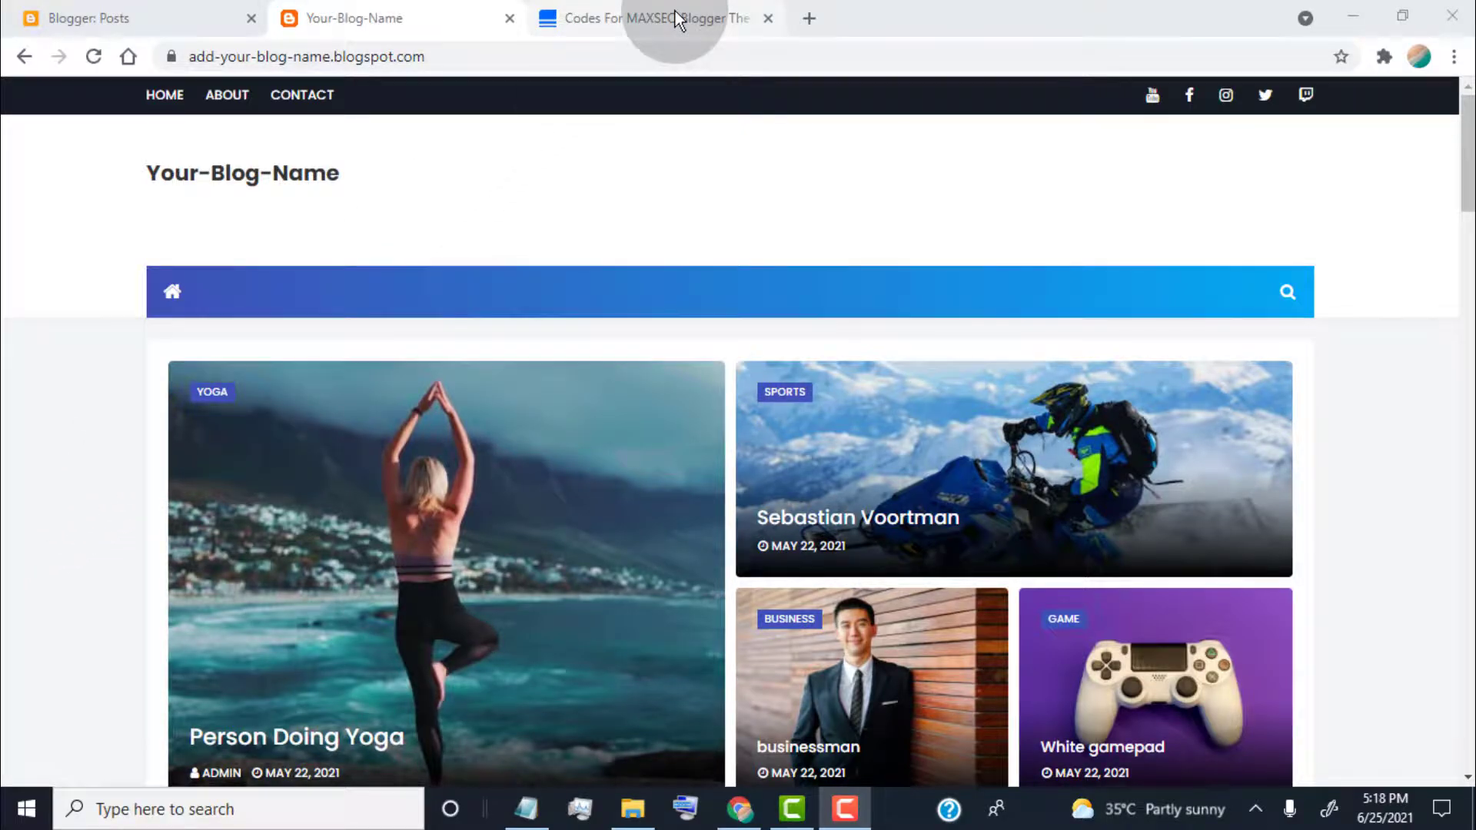
Copy the 'How To Hide Post Tags' CSS snippet from WebbyFan.com's codes page
left_click(650, 17)
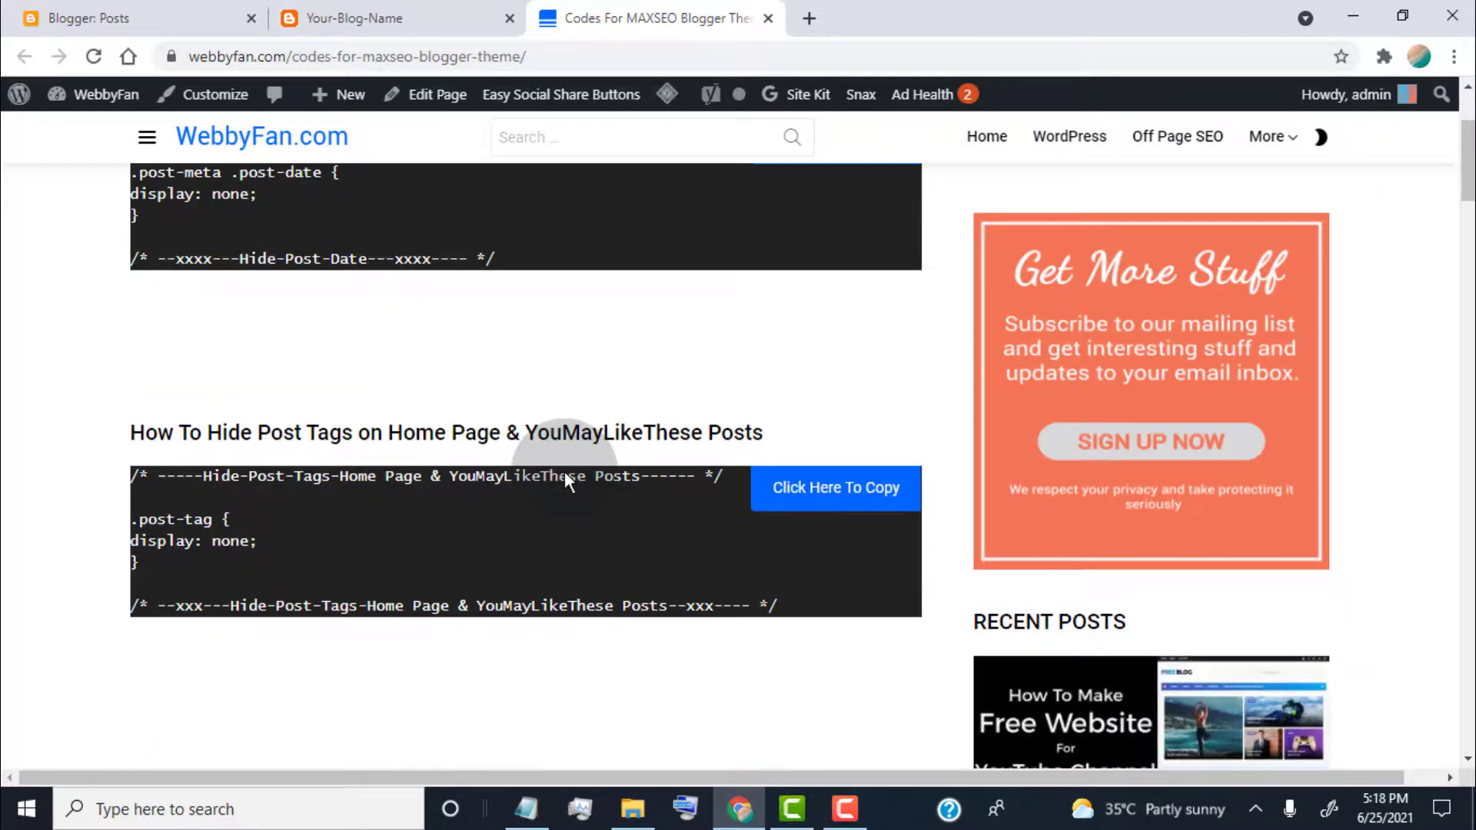
scroll("down", 3)
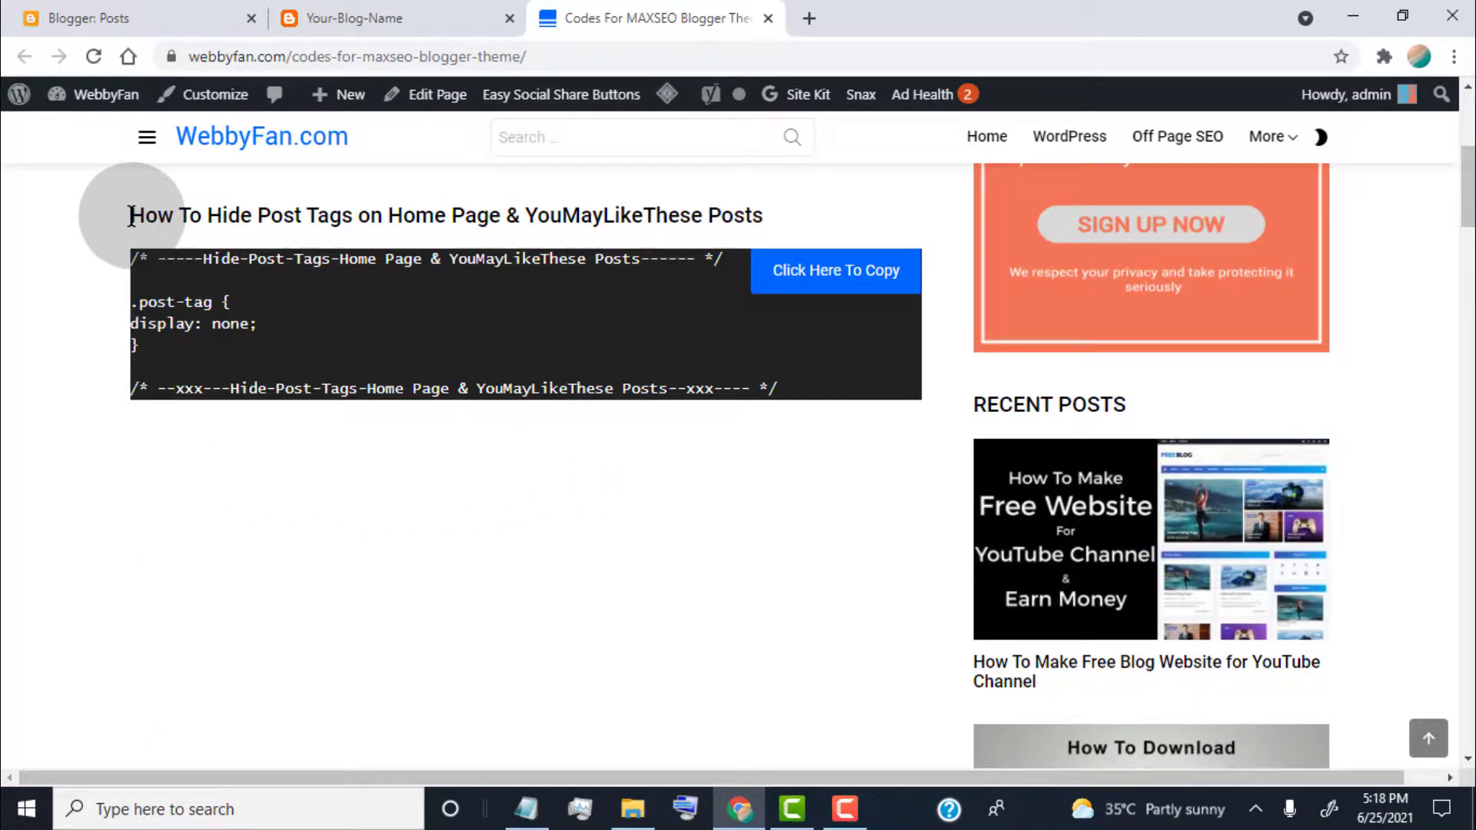
left_click_drag(130, 214, 762, 215)
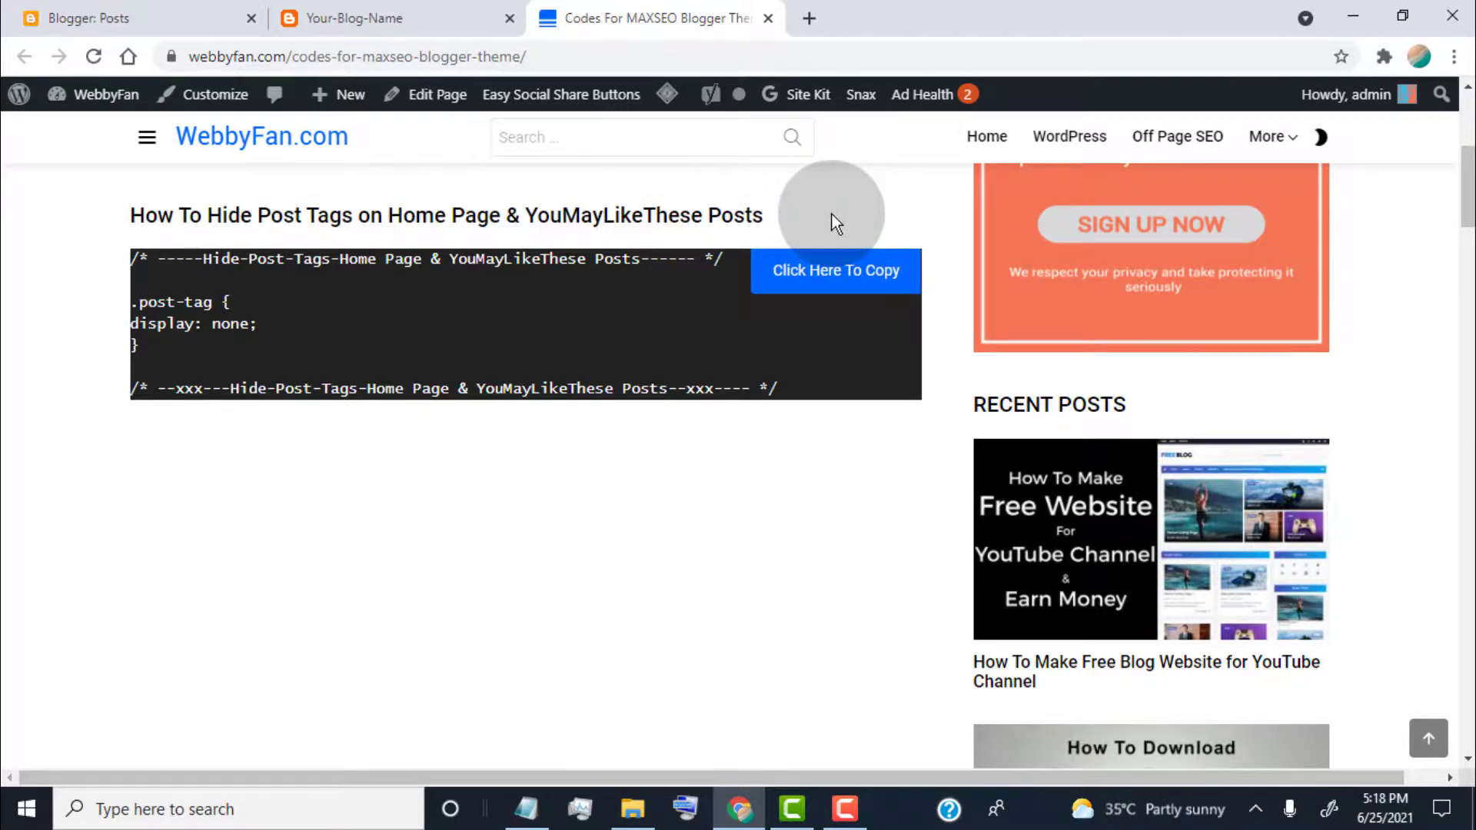
left_click(835, 269)
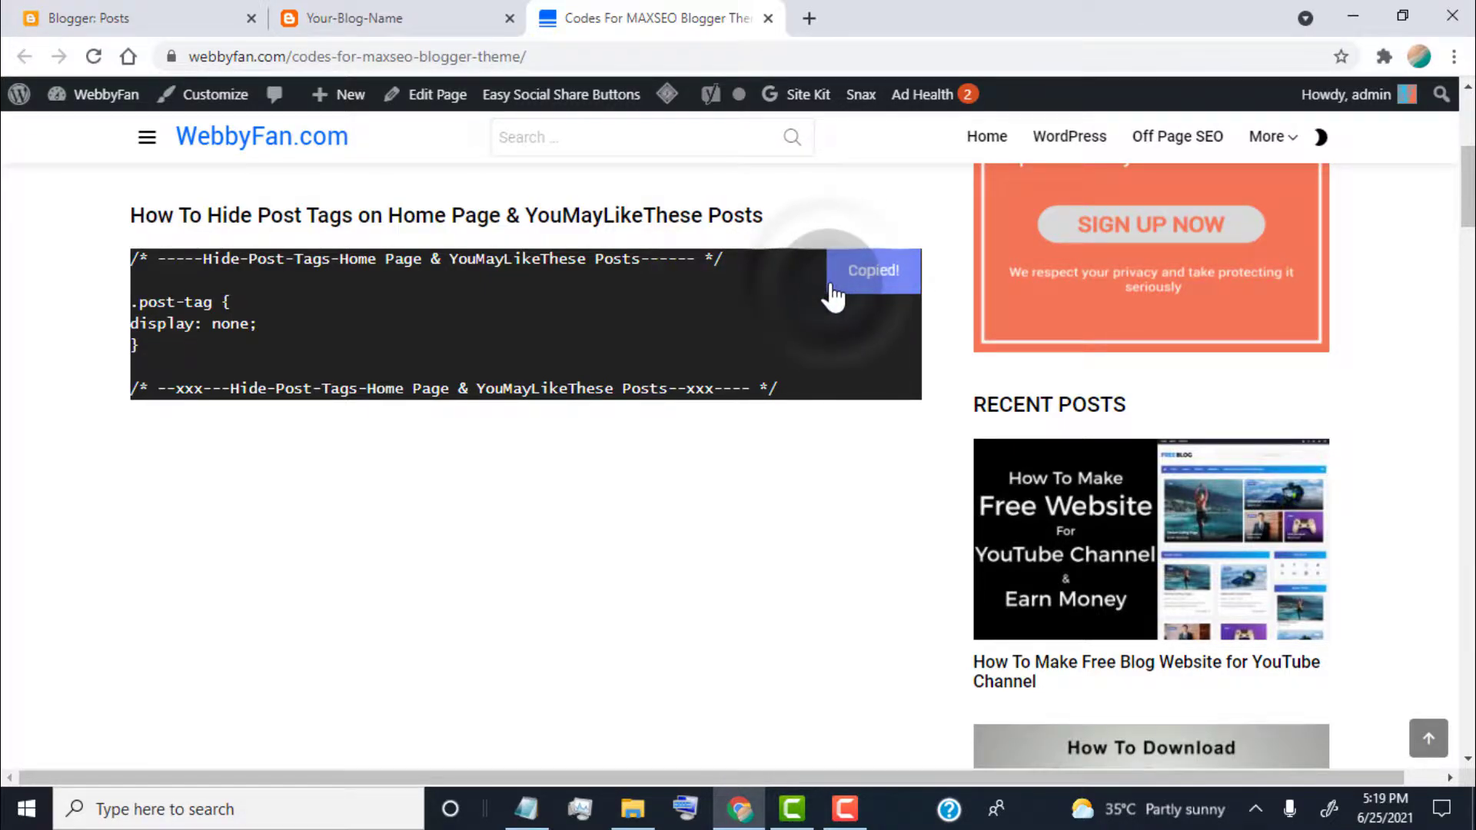
left_click(132, 17)
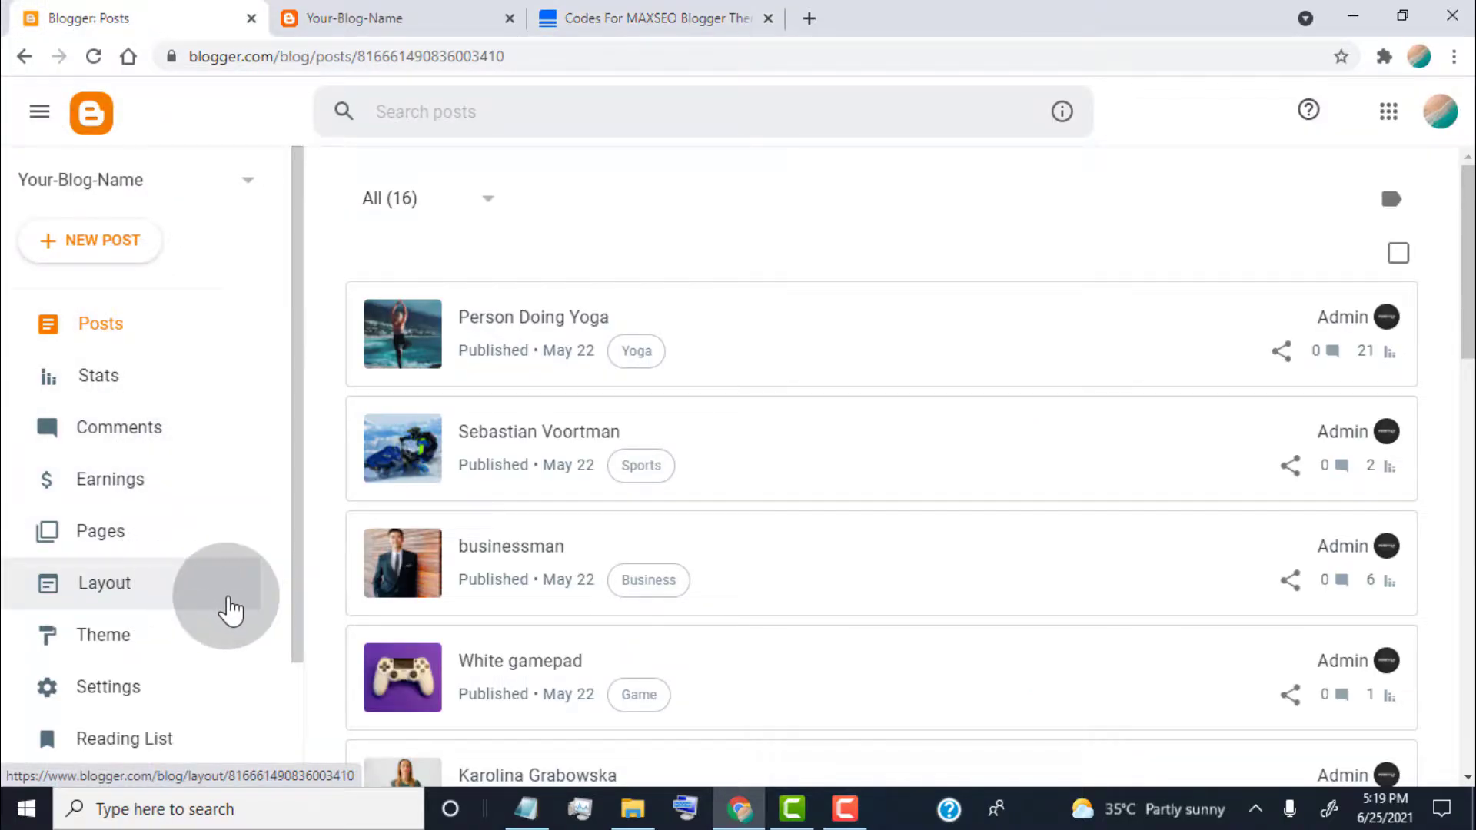
Go from the Layout page into the blog's Theme Designer
left_click(104, 583)
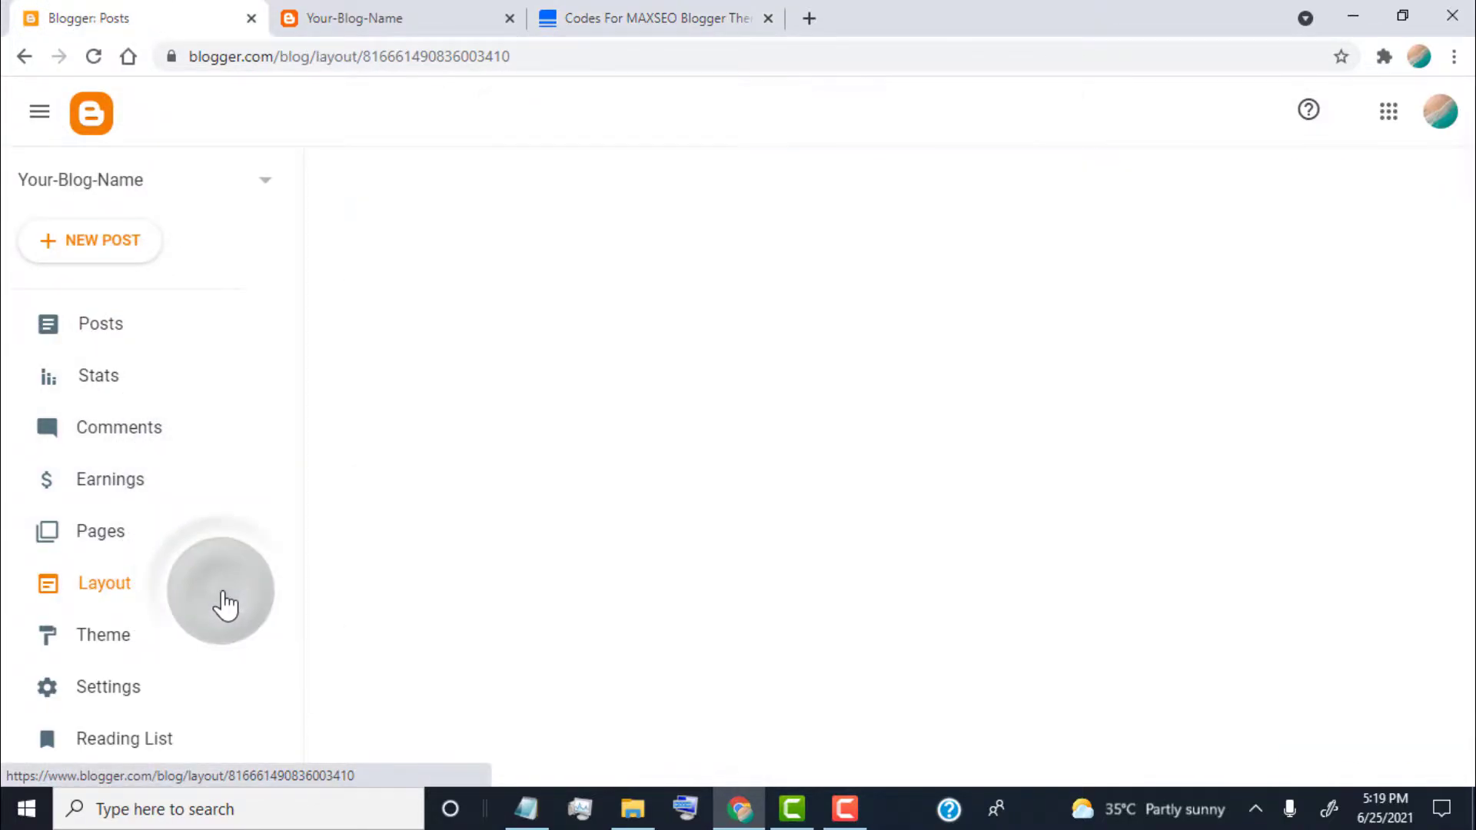
left_click(104, 583)
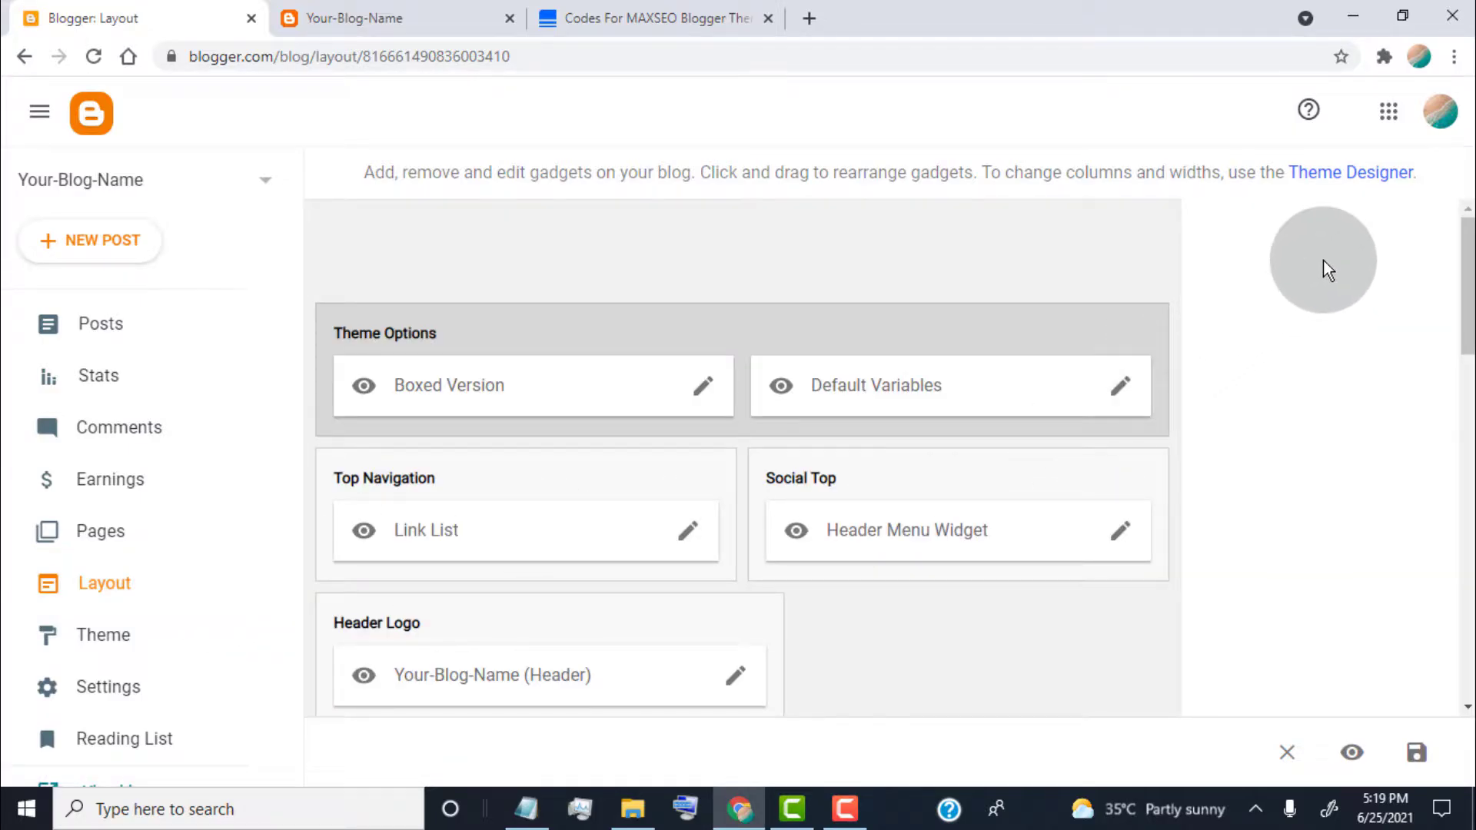
mouse_move(1350, 188)
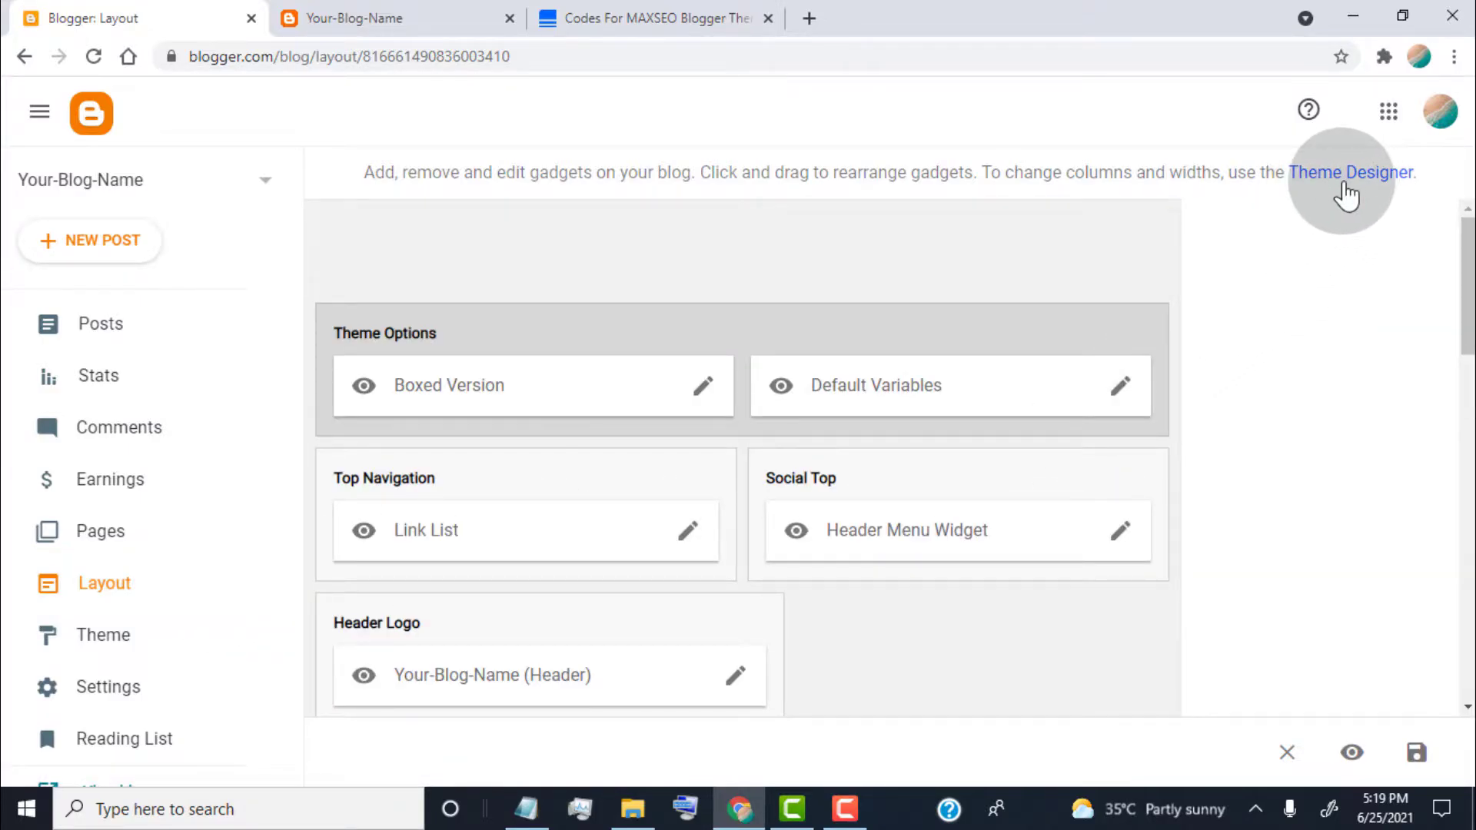
left_click(1350, 172)
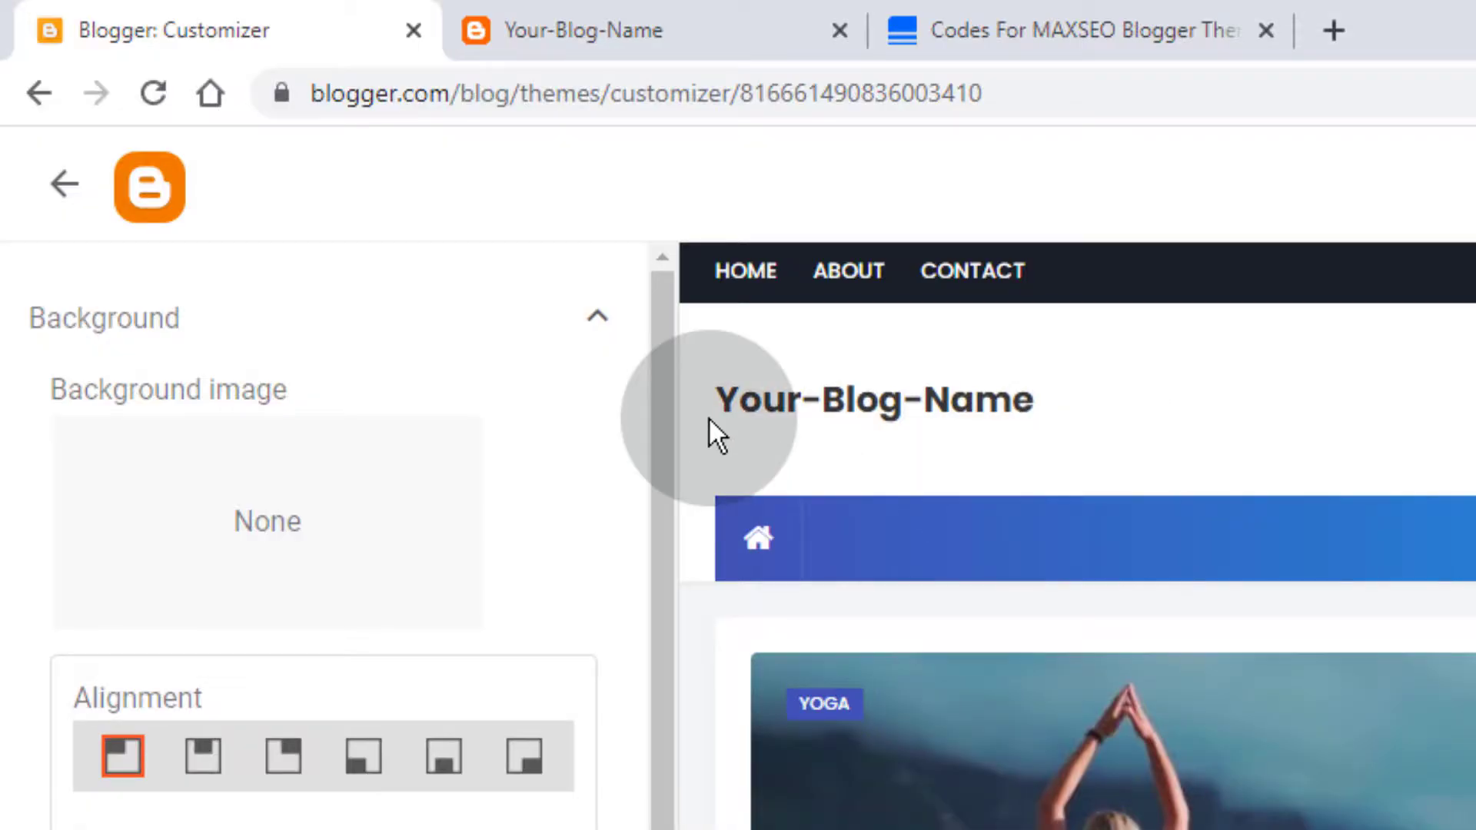
Paste the hide-post-tags snippet into Advanced > Add CSS and save the theme
left_click(596, 316)
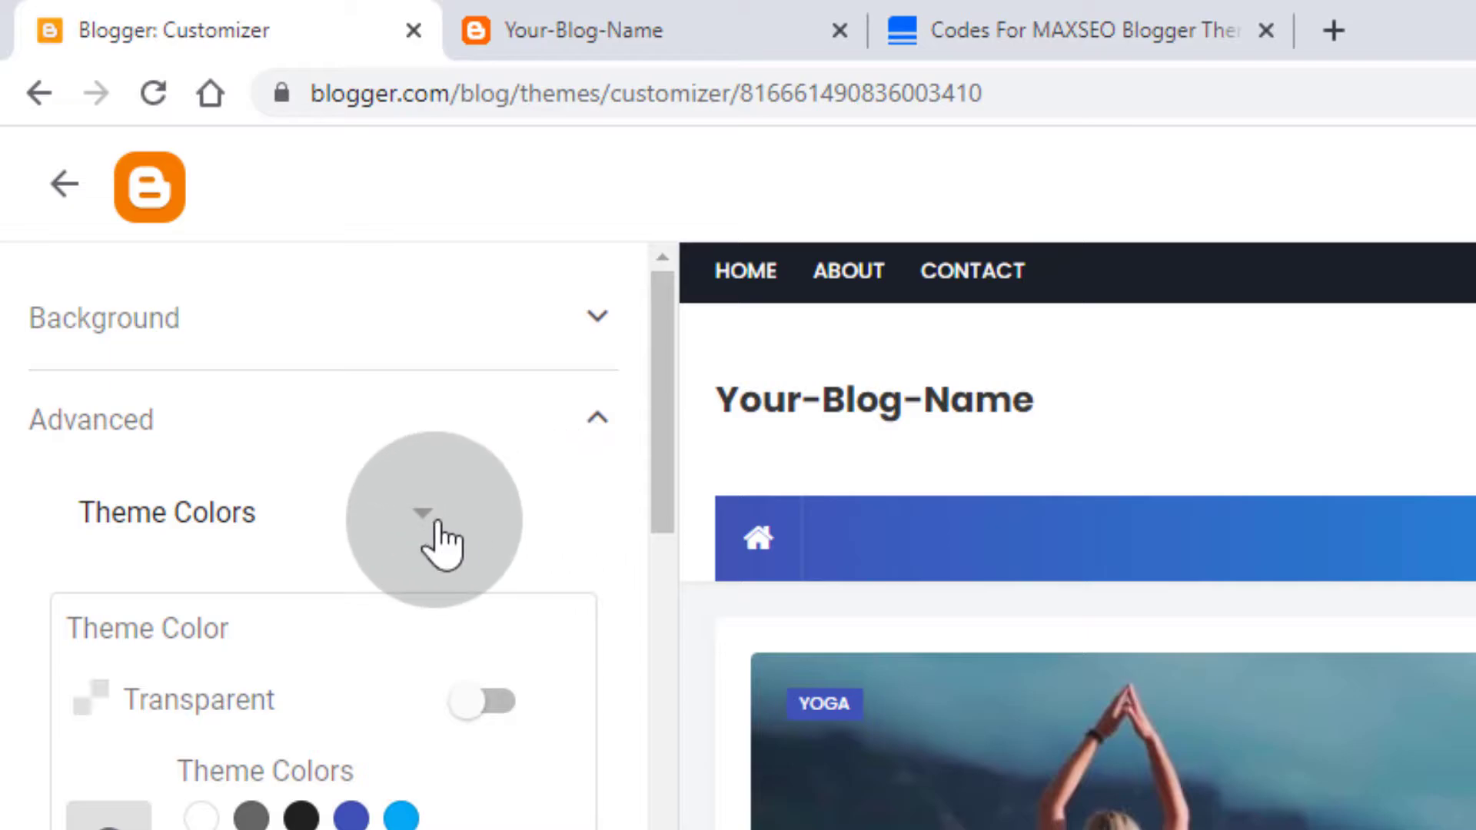
left_click(420, 512)
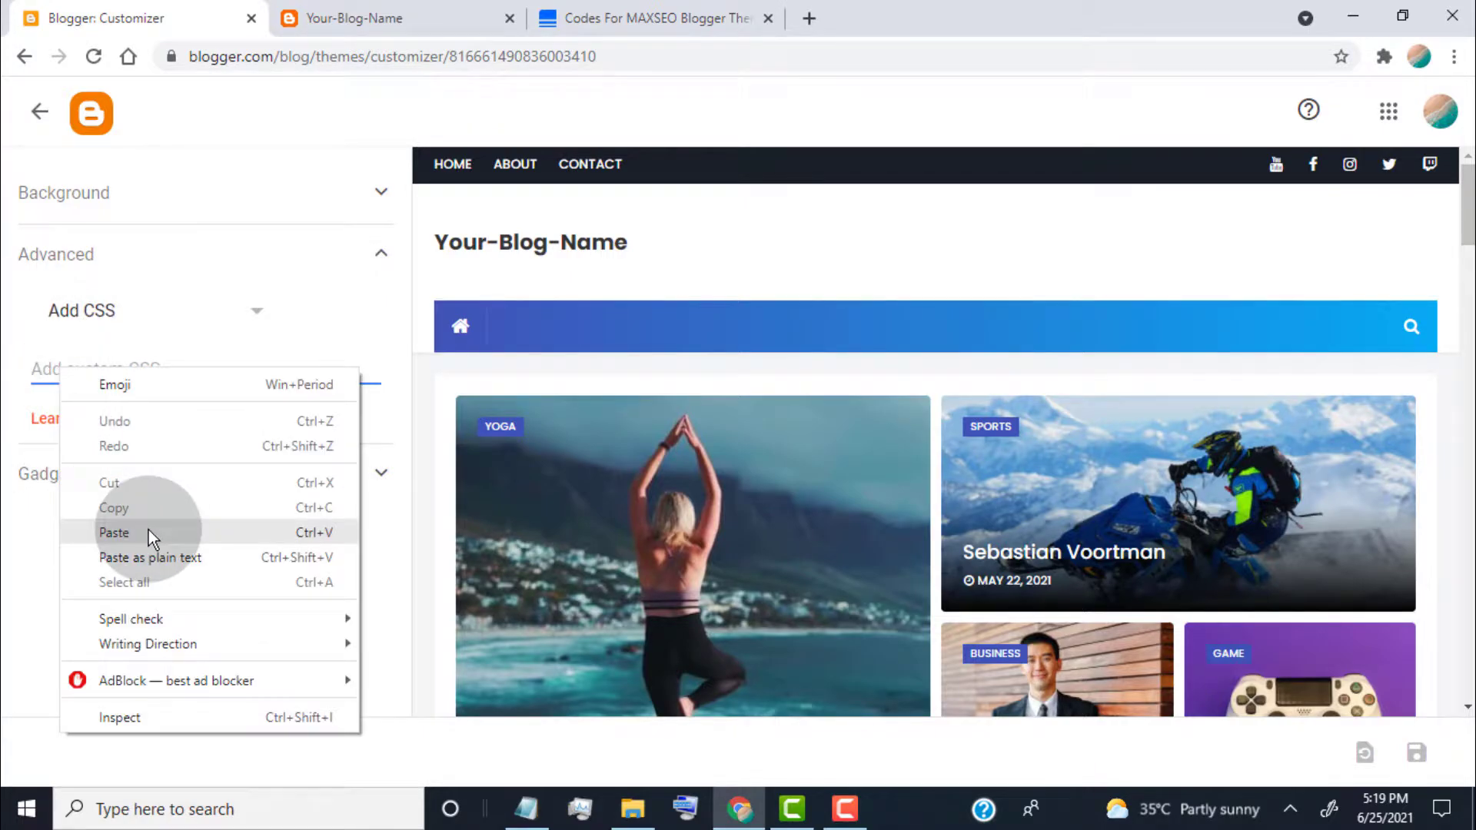
left_click(113, 533)
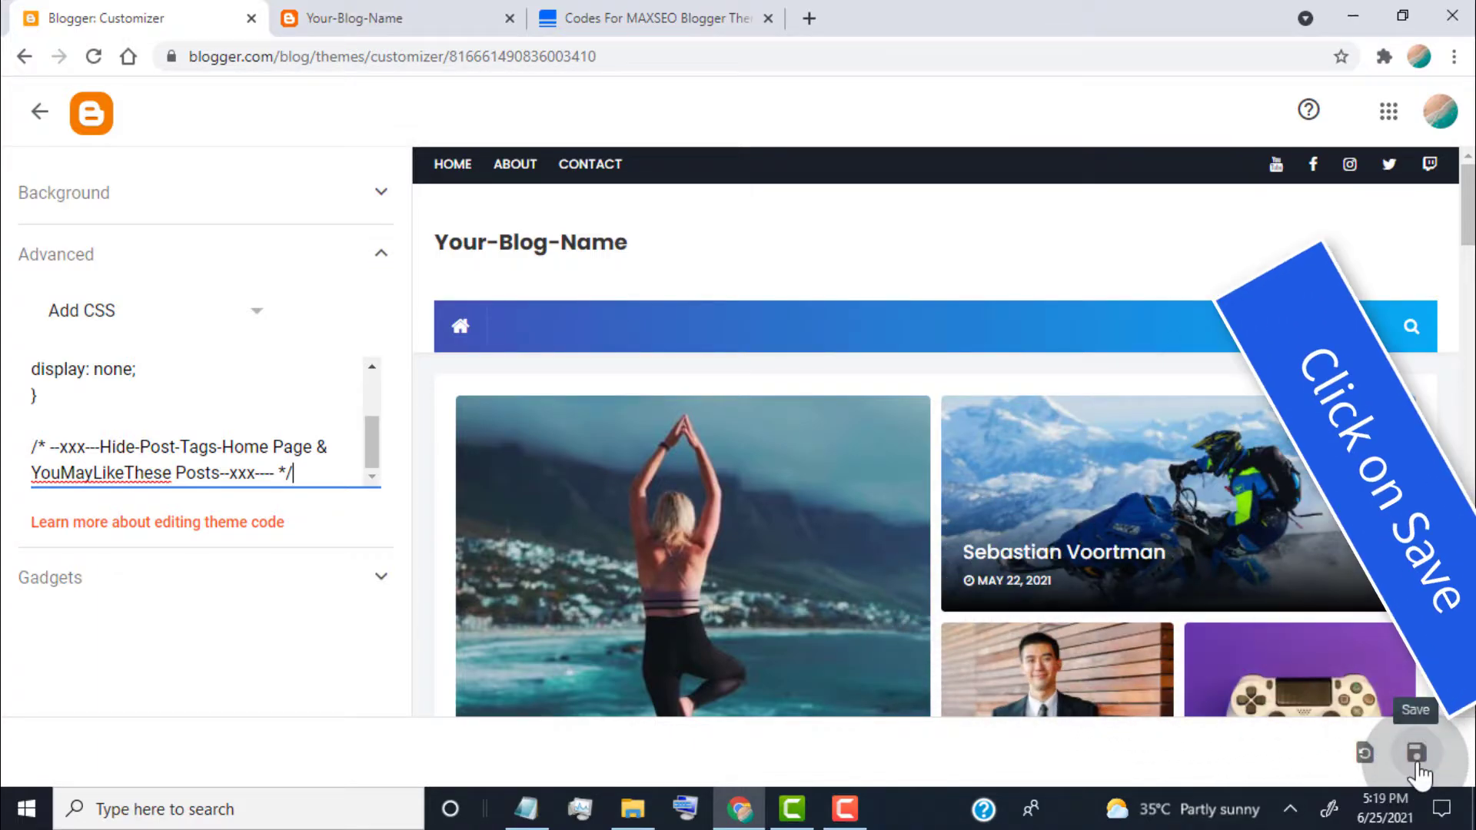
left_click(1416, 751)
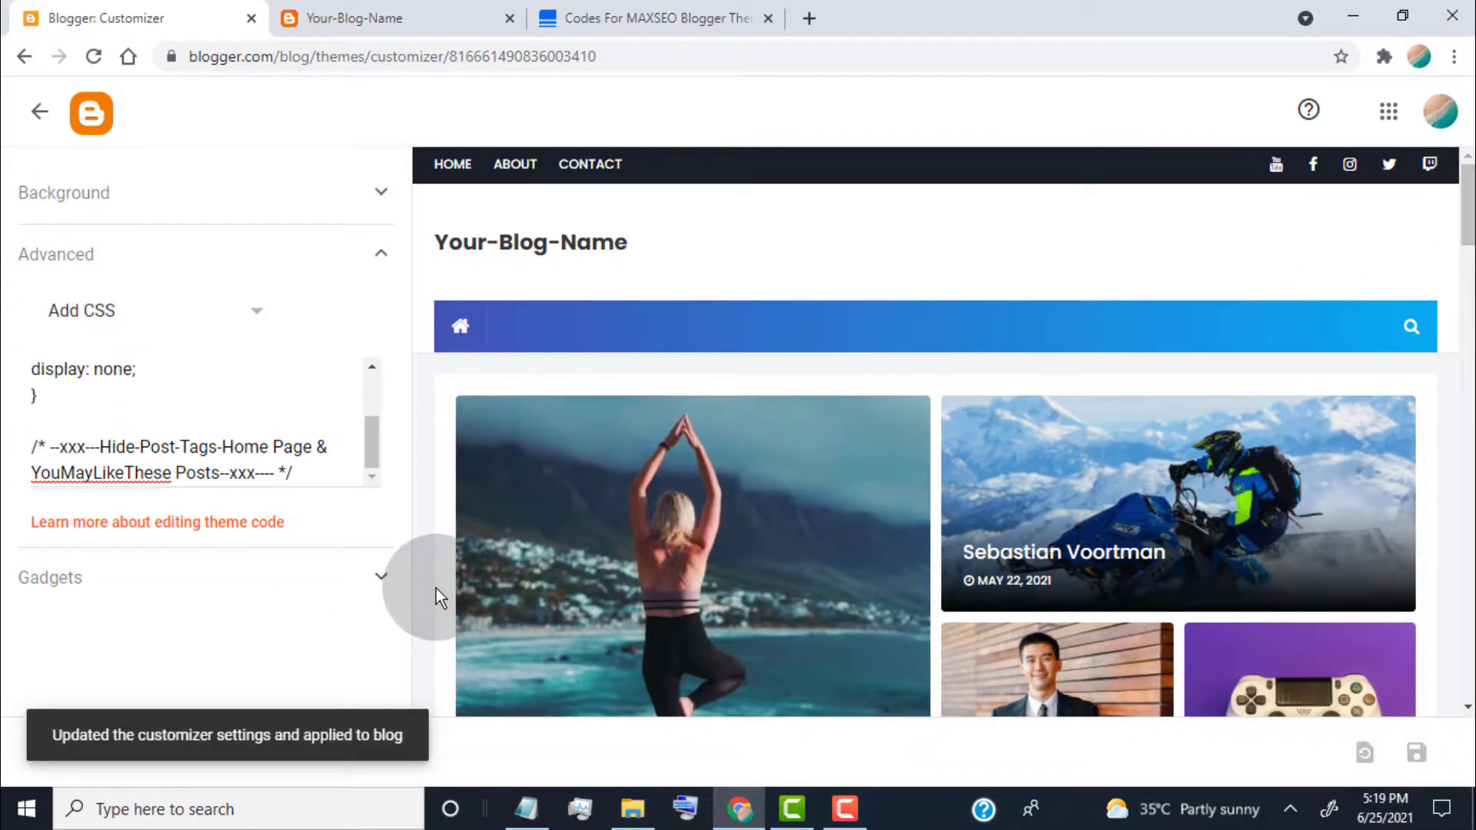
left_click(353, 18)
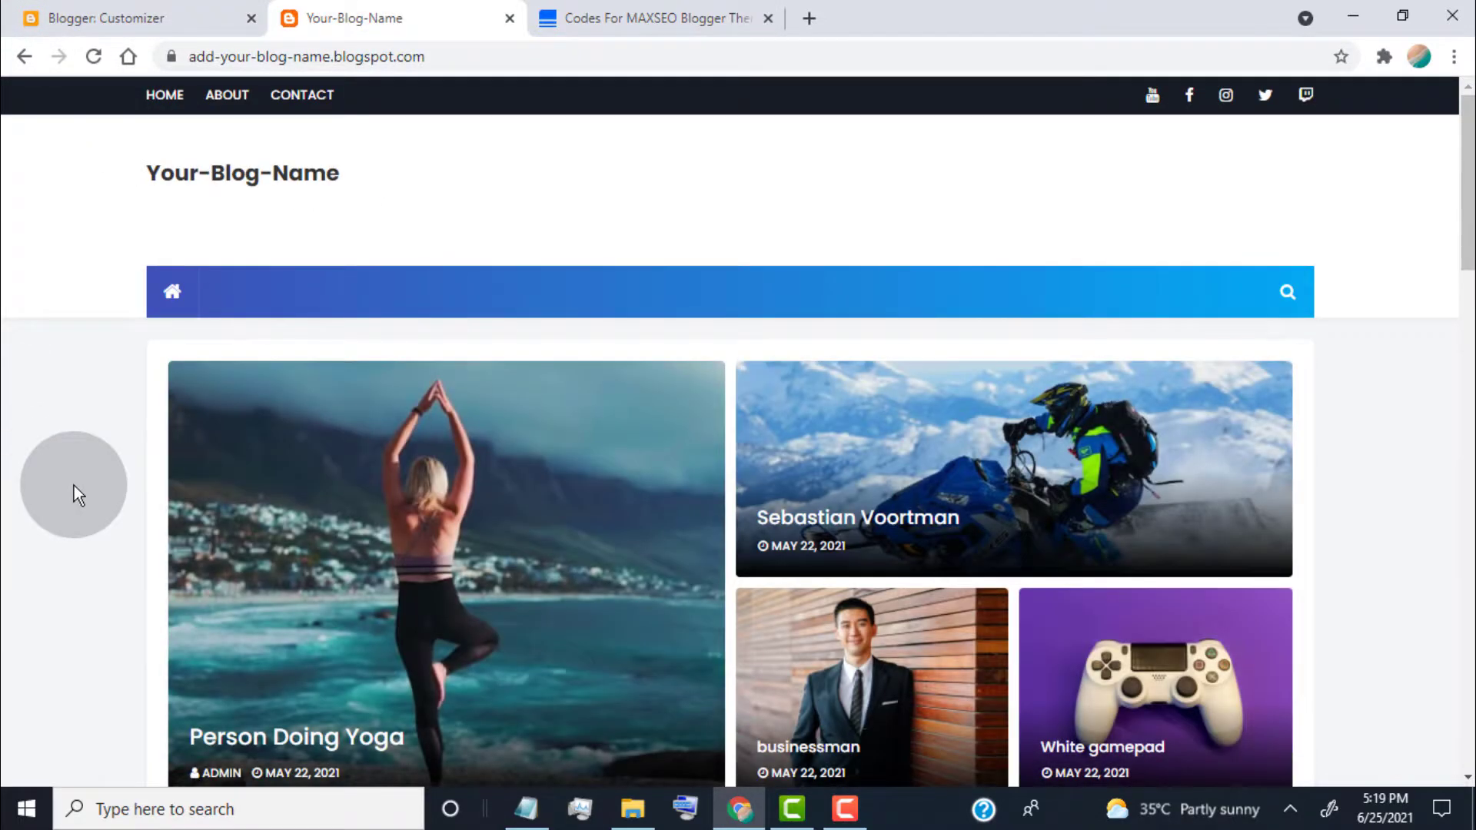
Scroll the businessman post down to its related posts thumbnails
scroll("down", 3)
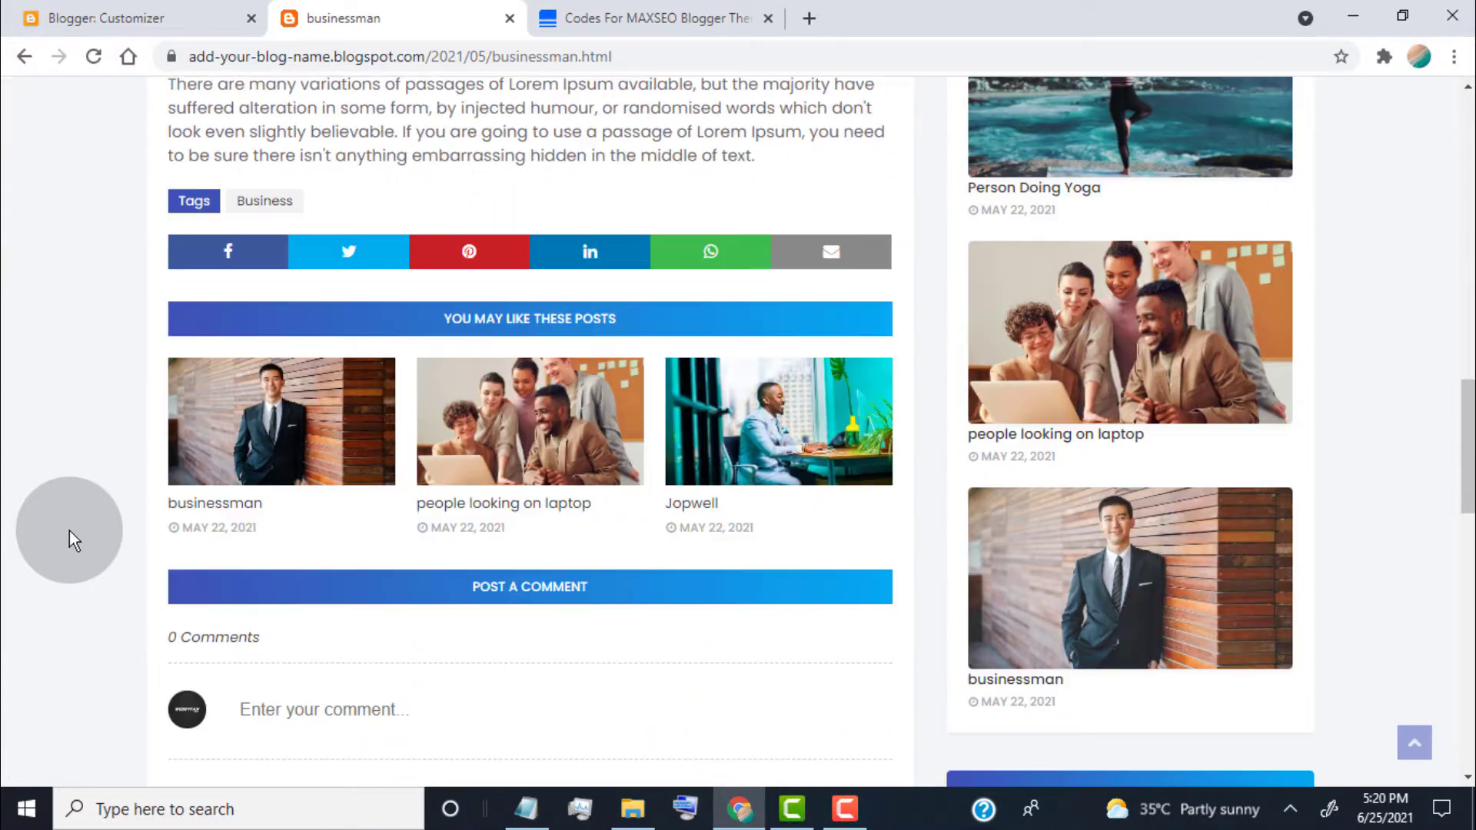
mouse_move(9, 494)
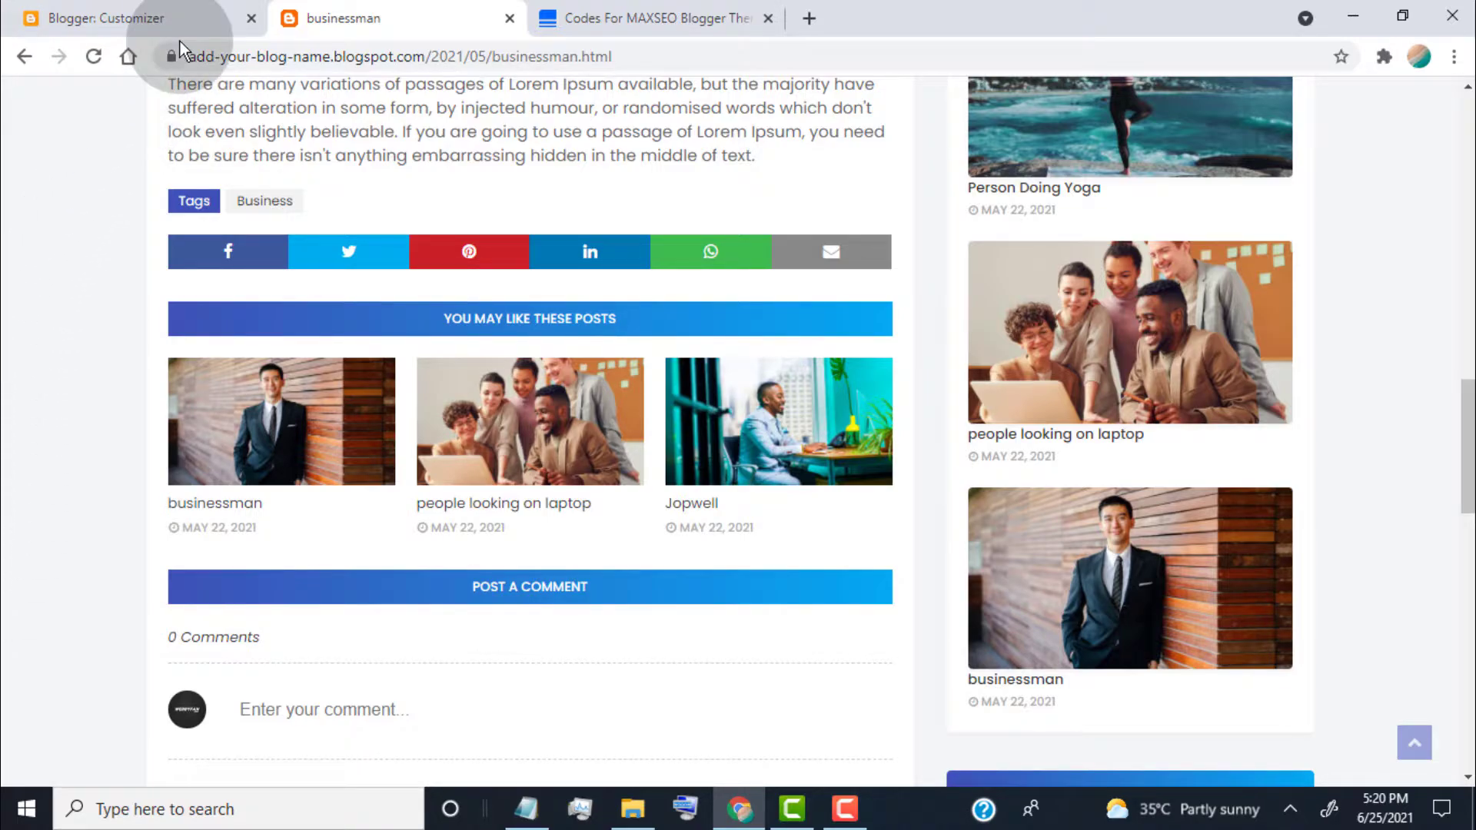
Clear the Add CSS box in the customizer and go back to the Theme page
left_click(100, 17)
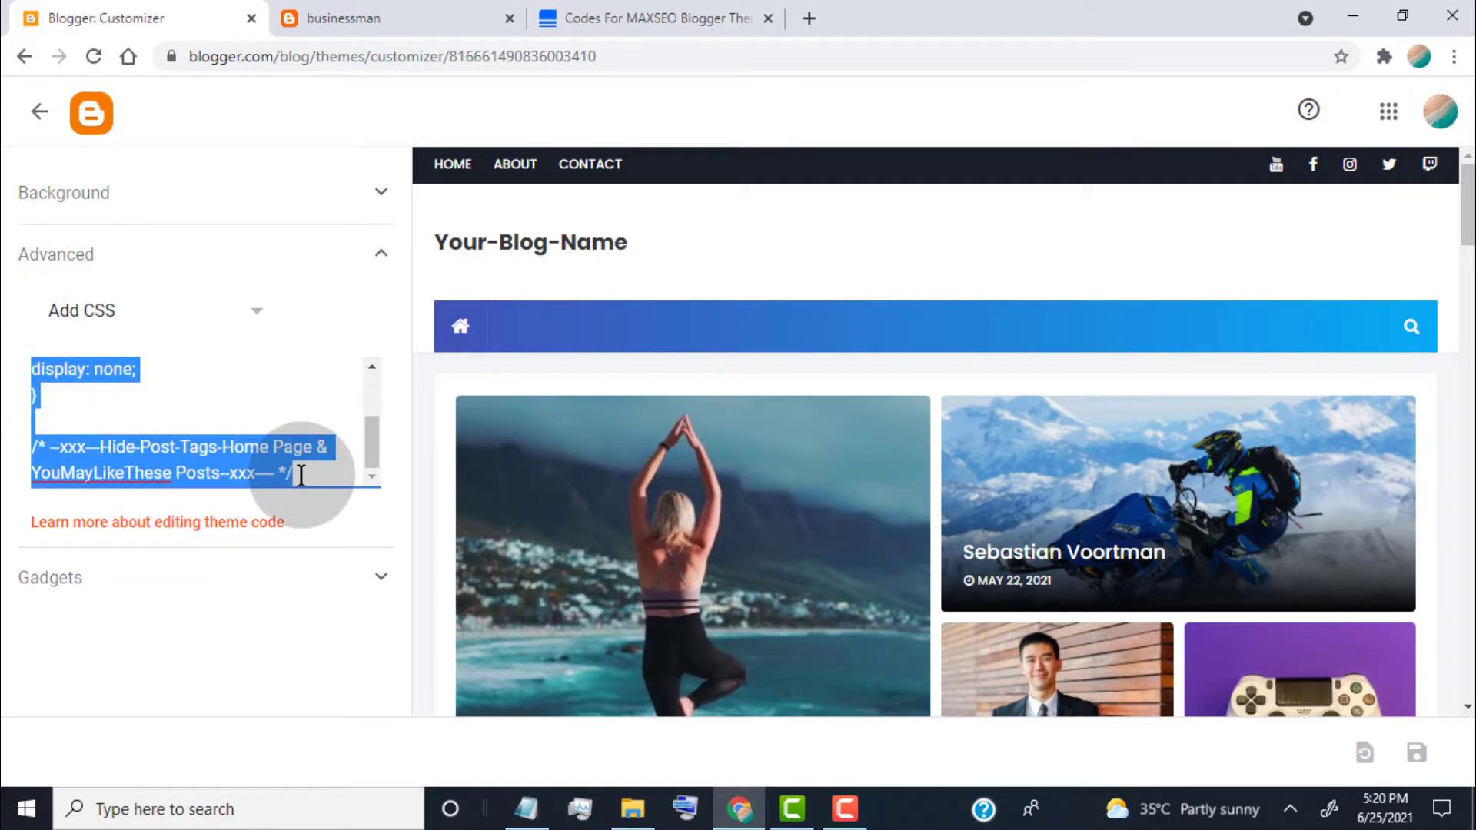
right_click(302, 475)
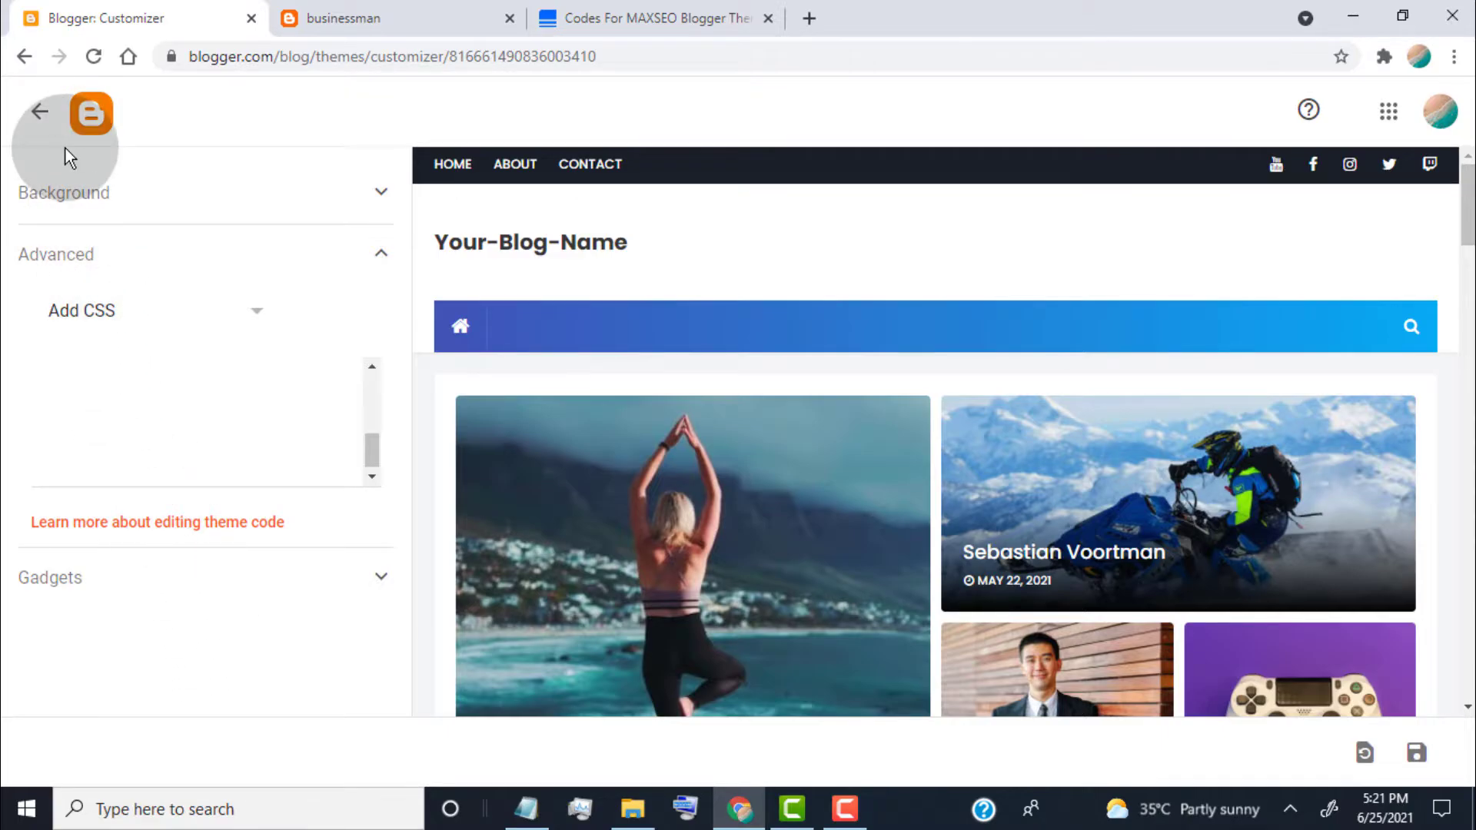
left_click(38, 111)
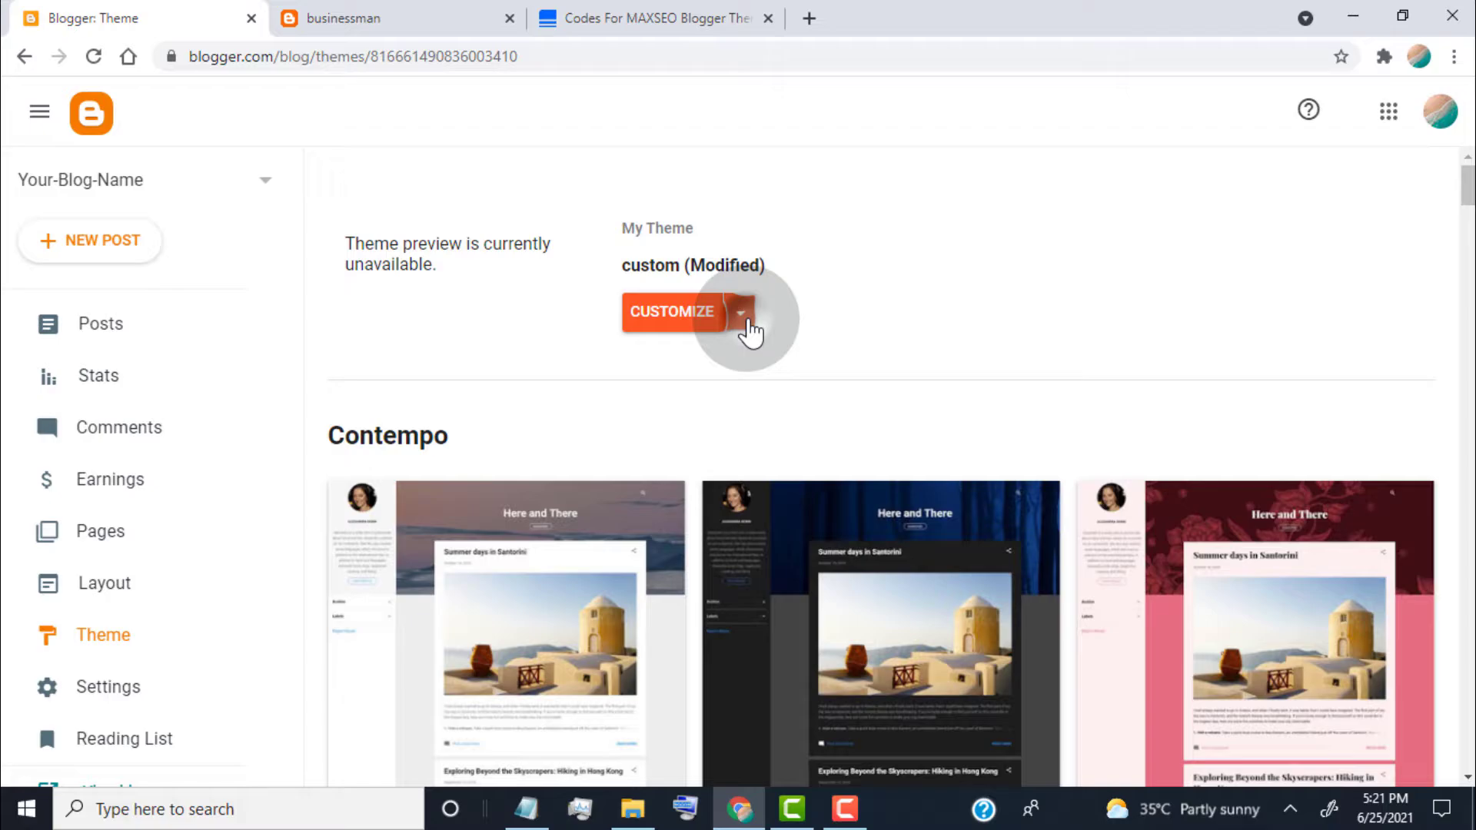
Choose Edit HTML from the dropdown beside Customize
left_click(739, 311)
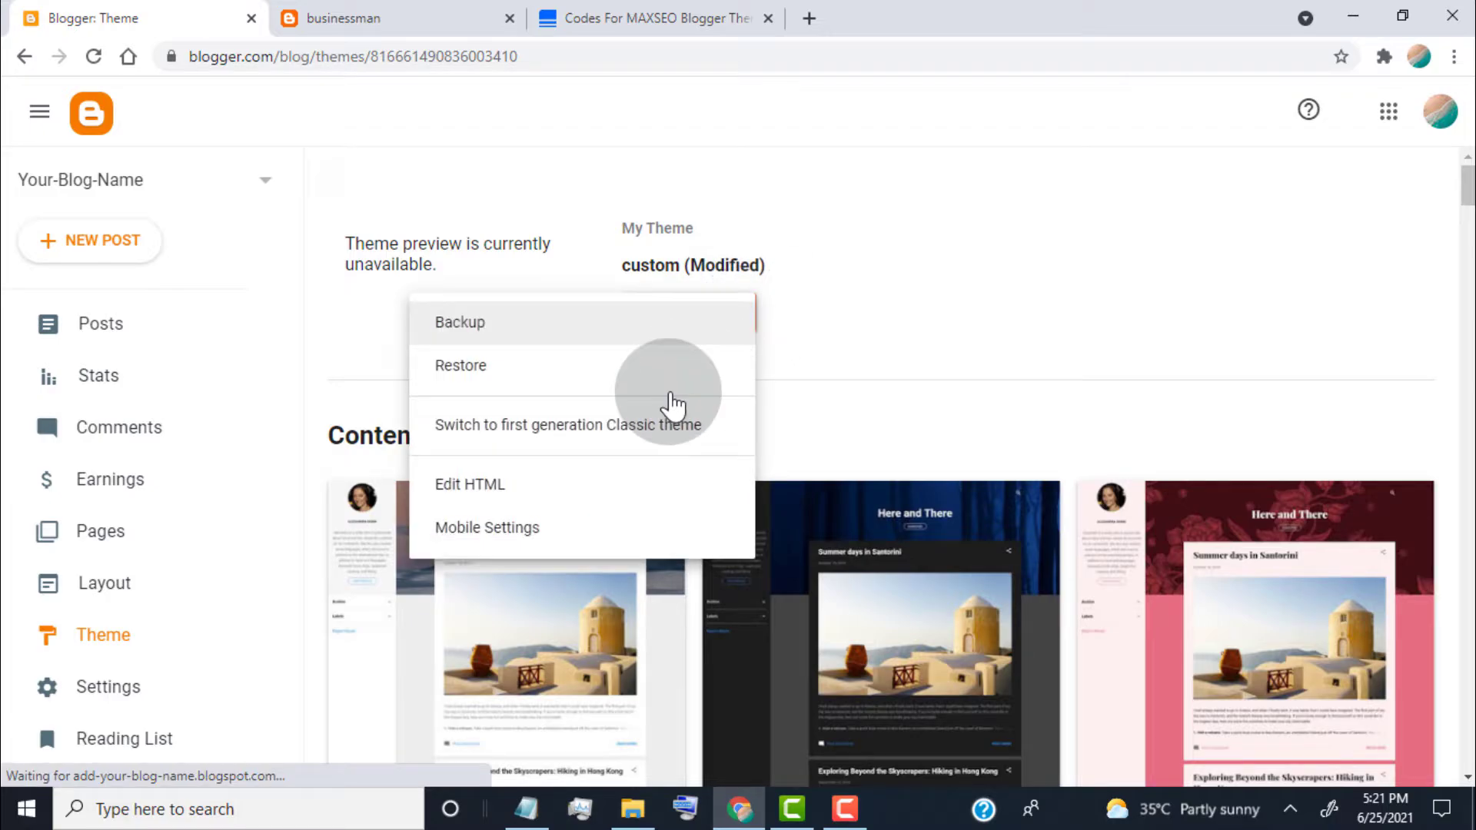
left_click(469, 483)
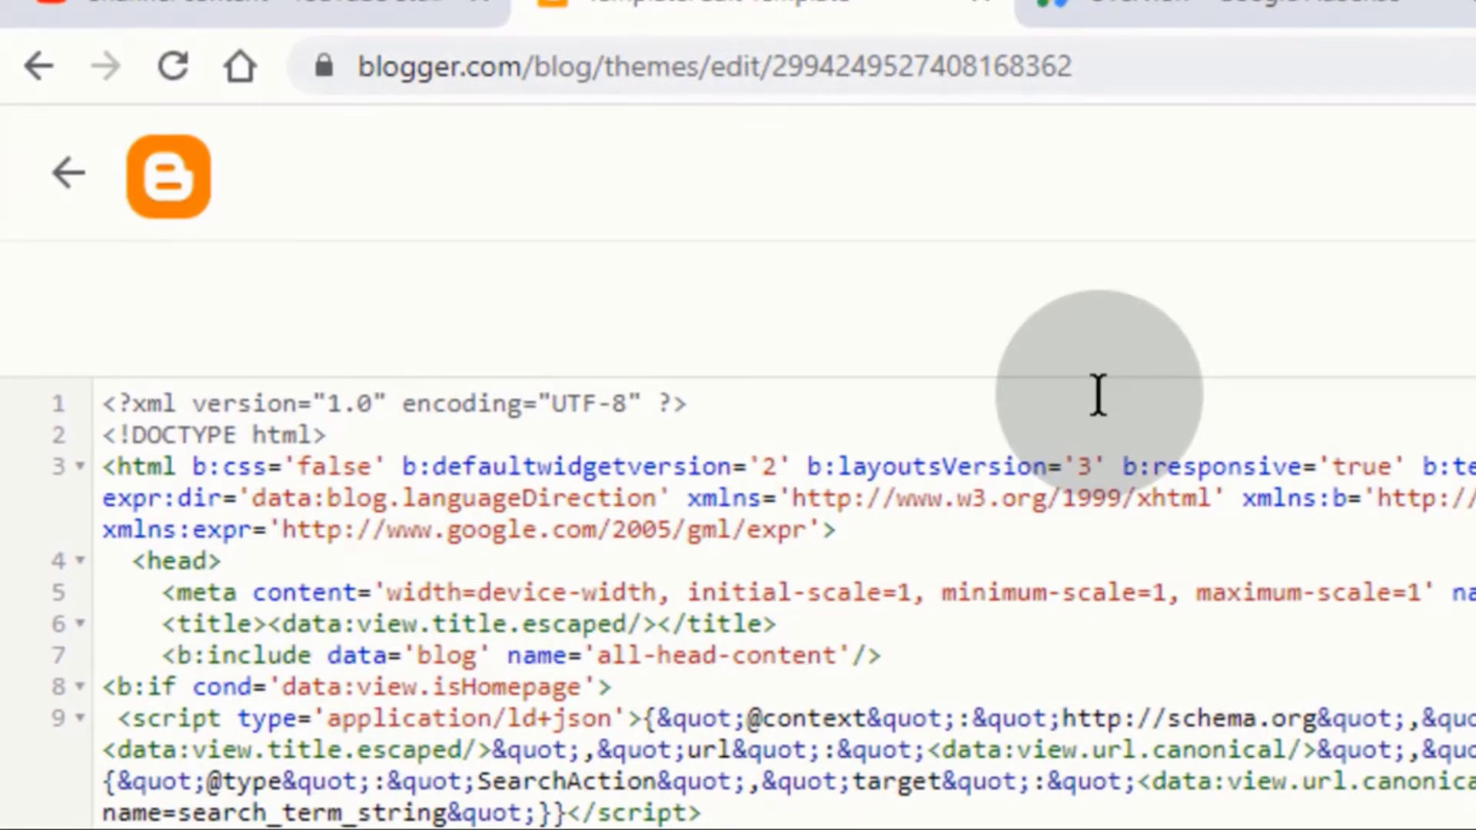
Search the theme HTML for 'hide-post-tags', then reload the businessman post to check tags
key("ctrl+f")
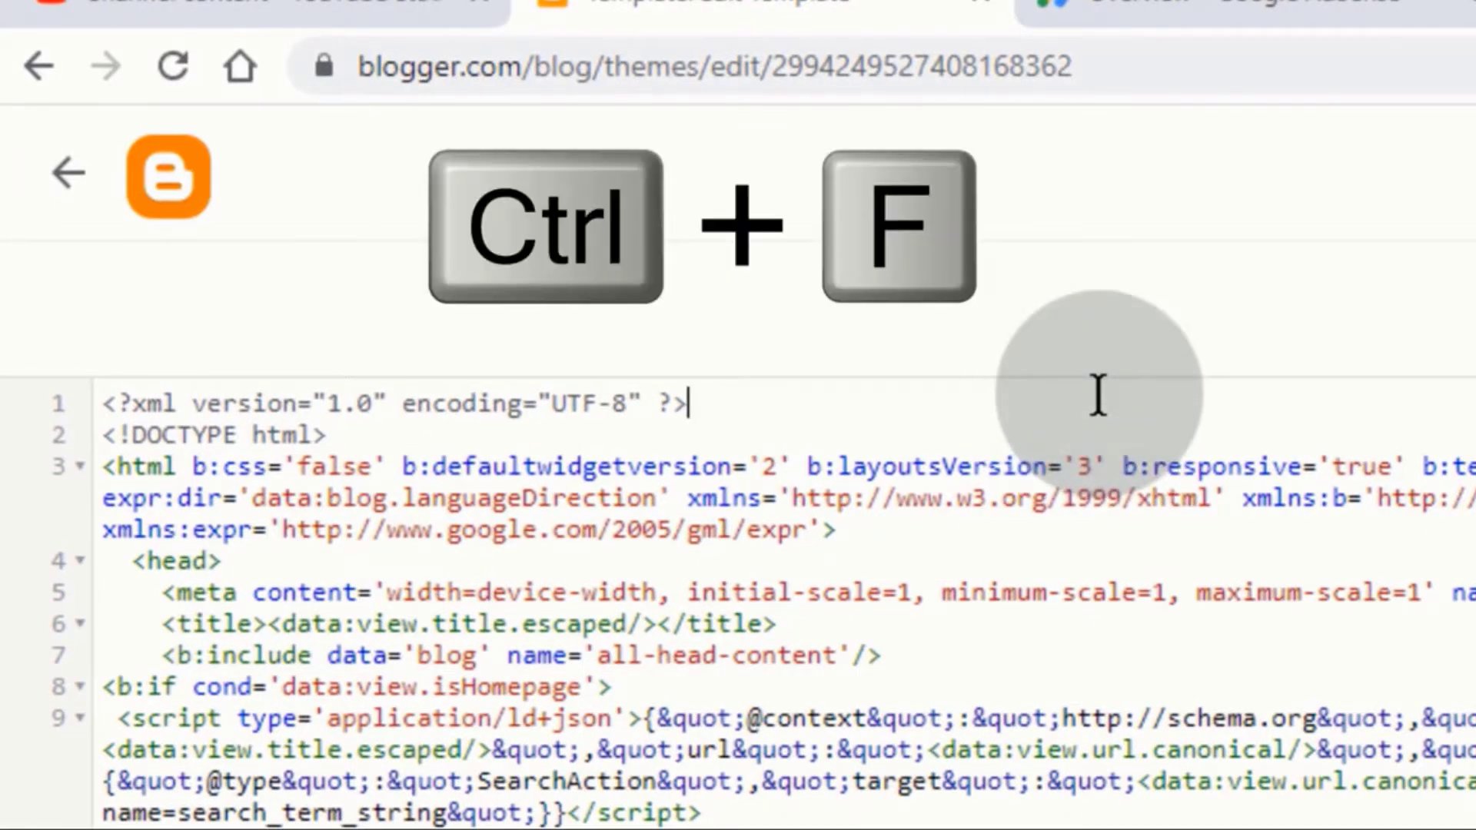
key("ctrl+f")
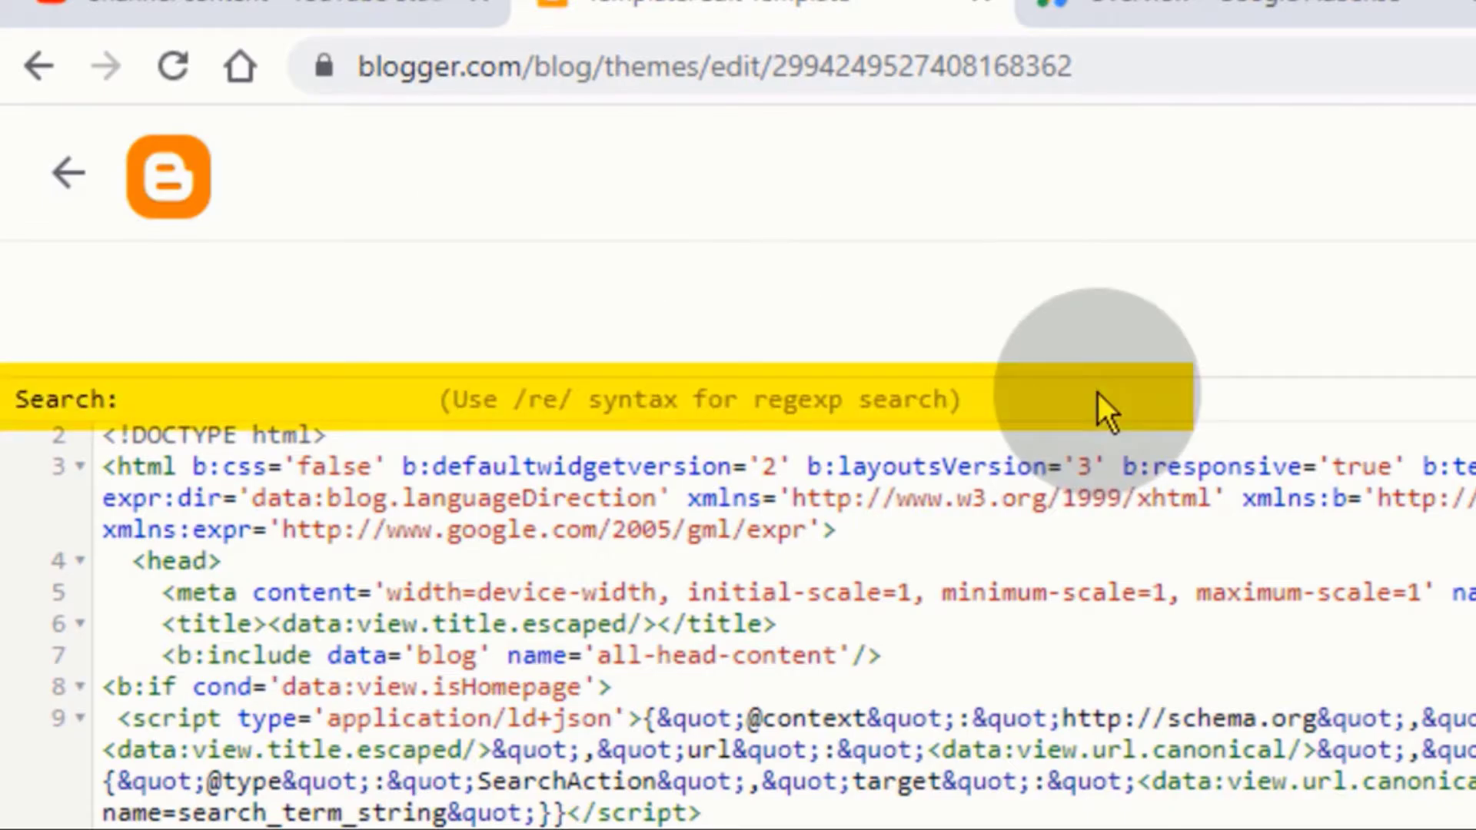
left_click(123, 399)
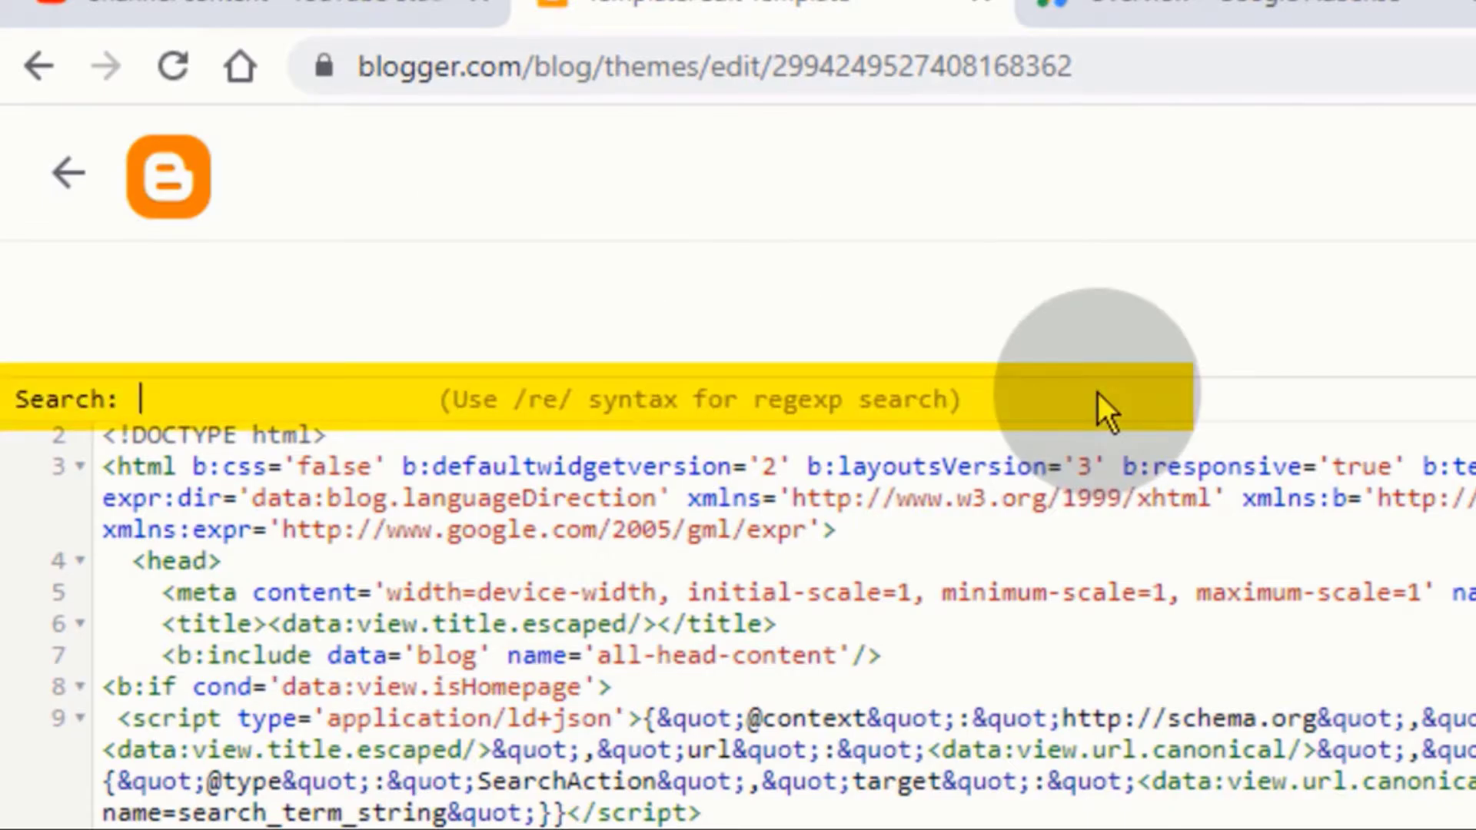
type("hide-[")
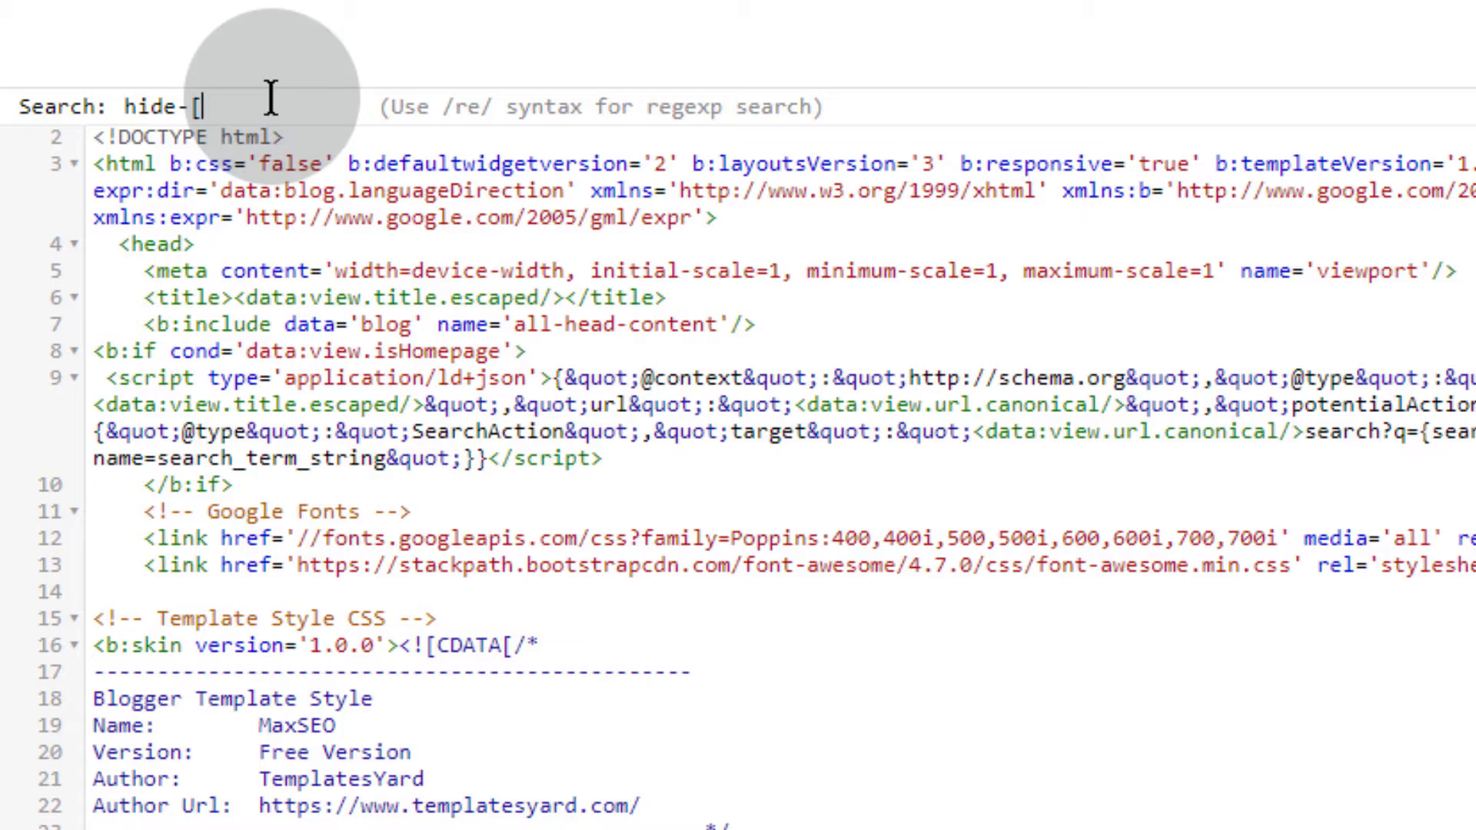
type("post-tags")
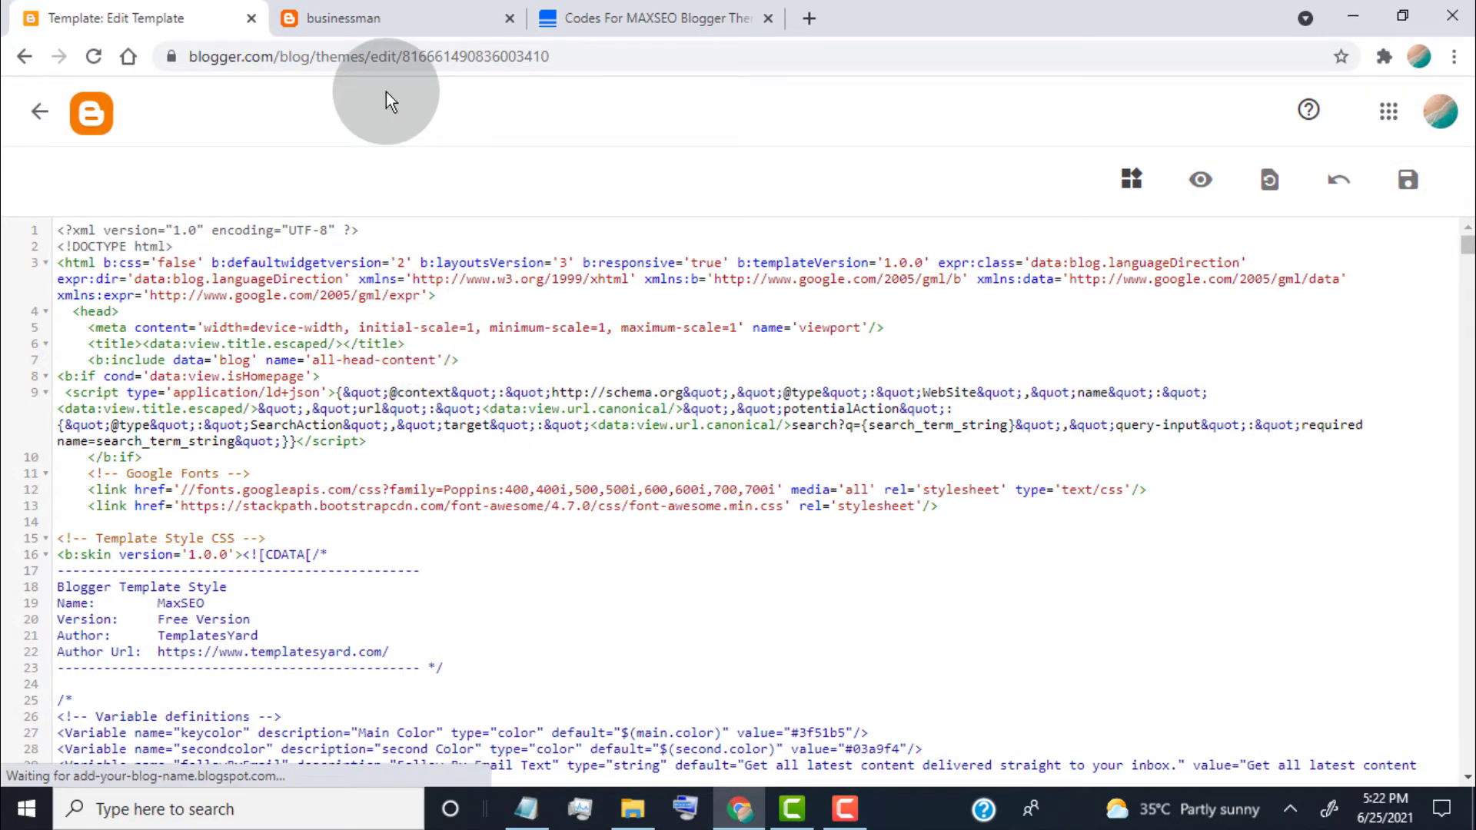
left_click(395, 18)
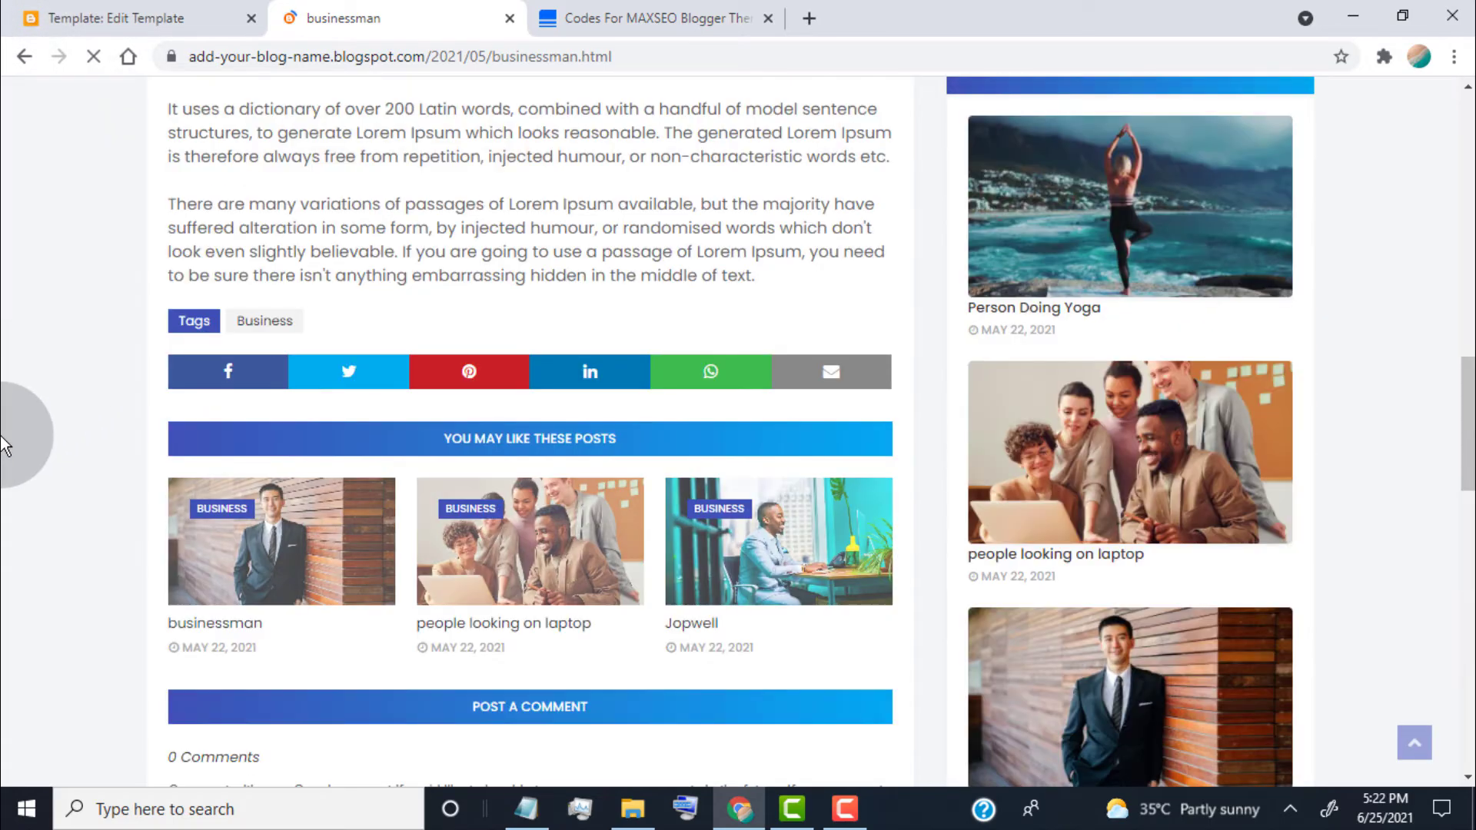